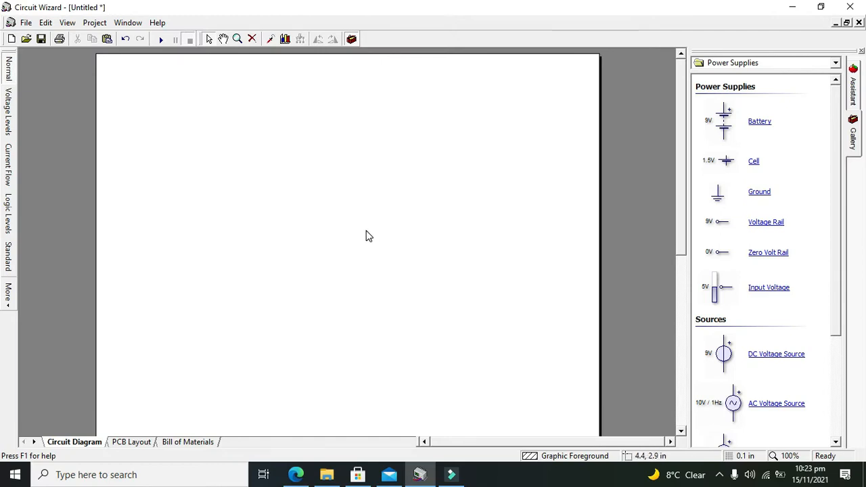
mouse_move(362, 236)
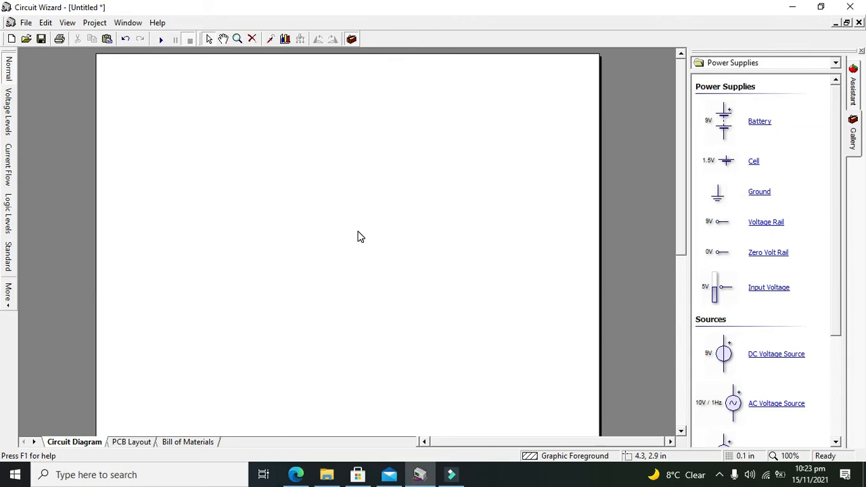
mouse_move(359, 235)
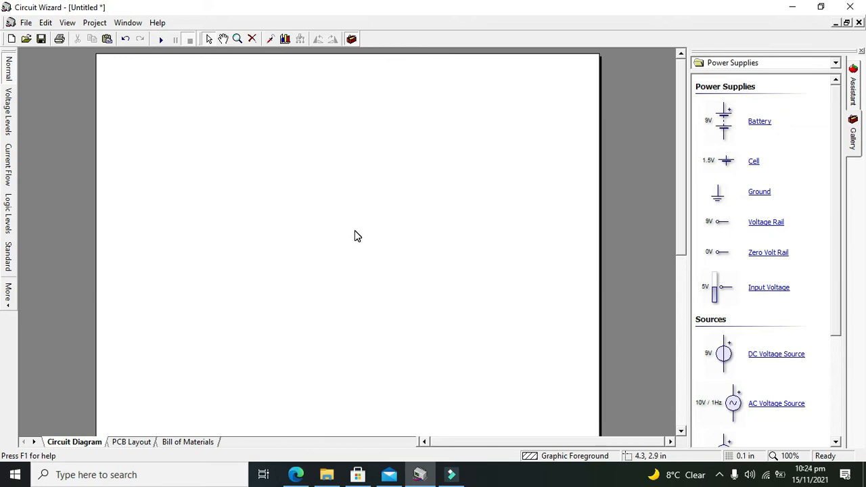
mouse_move(352, 244)
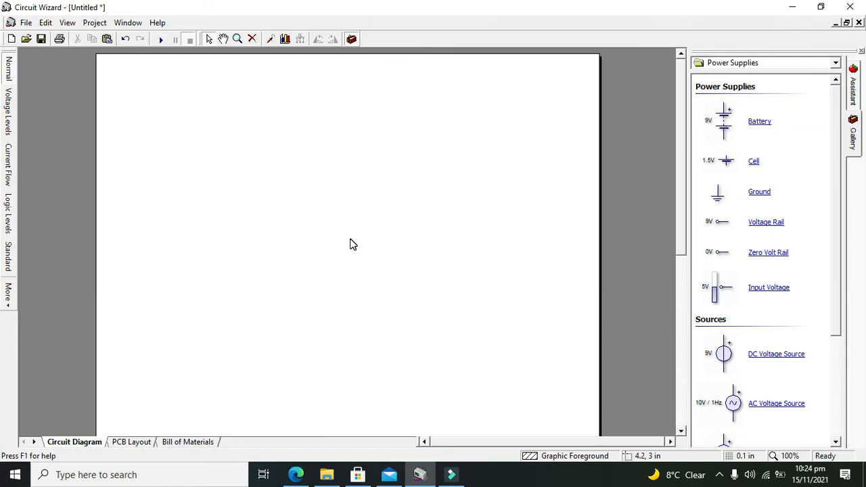
mouse_move(350, 250)
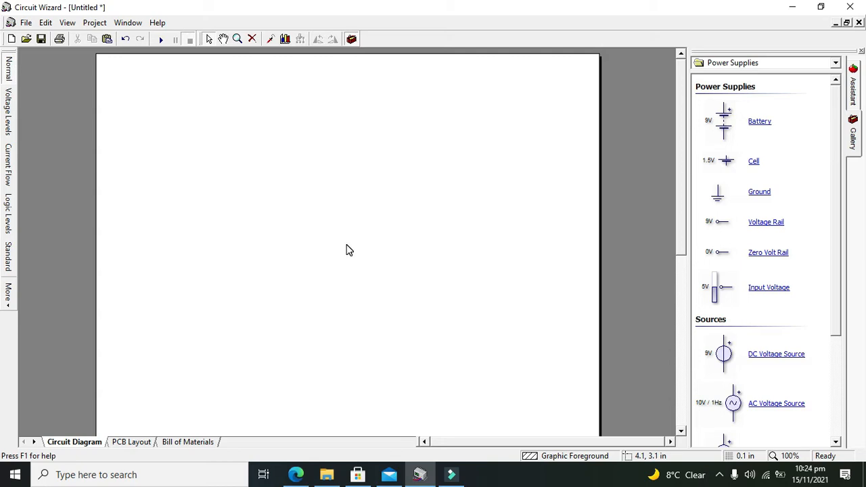
mouse_move(450, 176)
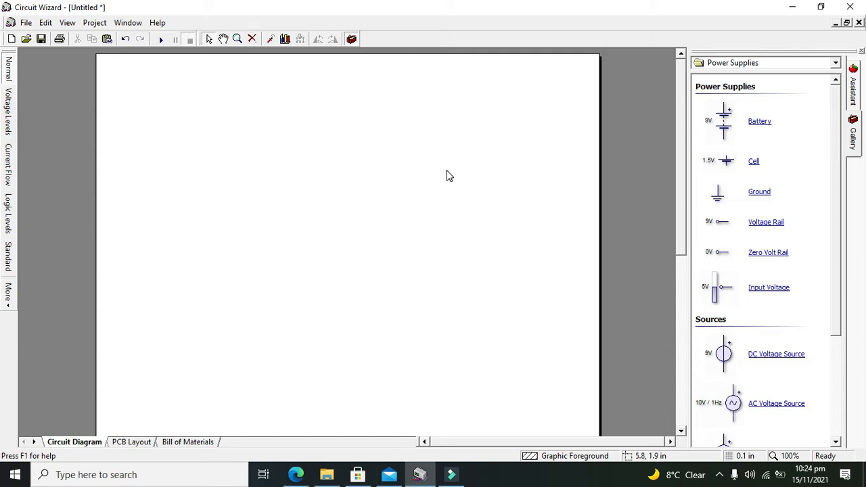
mouse_move(437, 194)
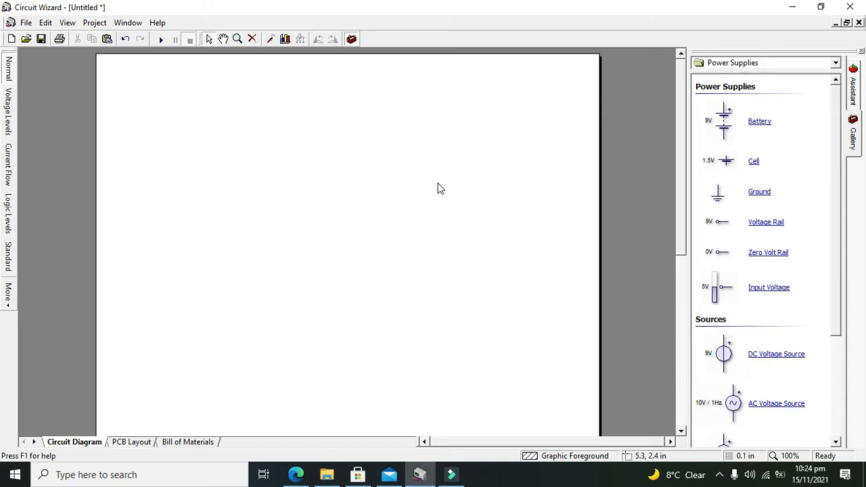
Step: Browse the gallery categories and switch to the Integrated Circuits page showing the operational amplifier
click(836, 63)
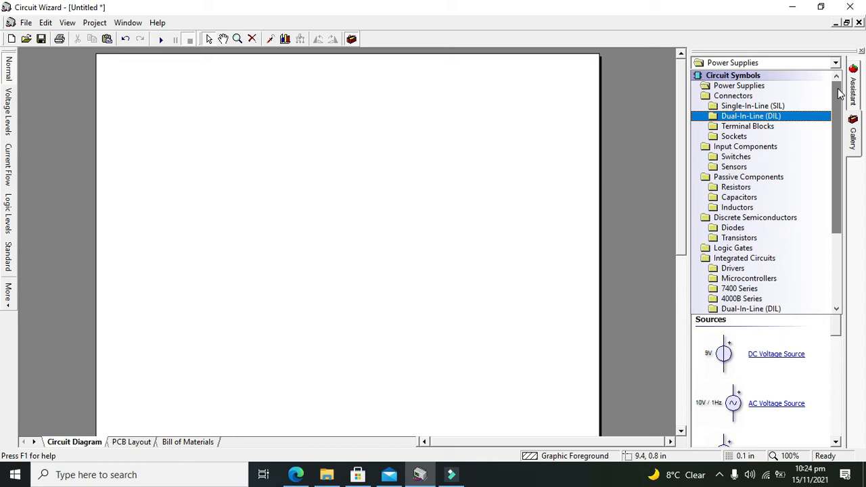
scroll(down, 3)
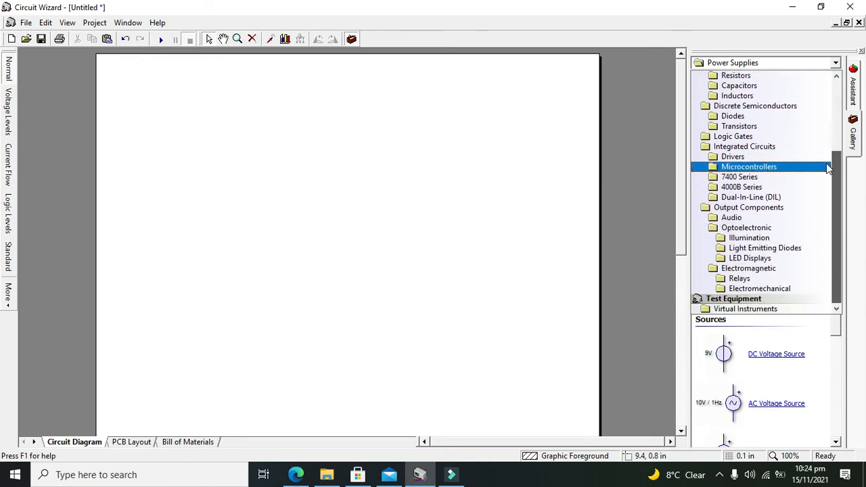
click(746, 308)
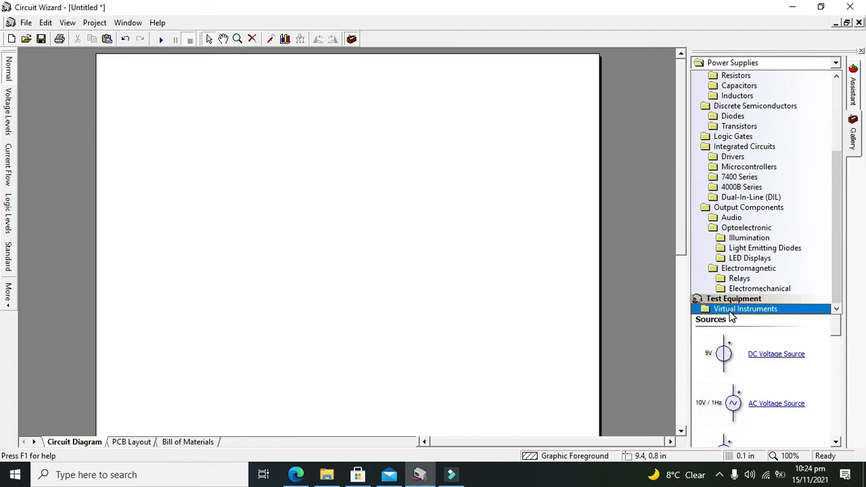
click(750, 258)
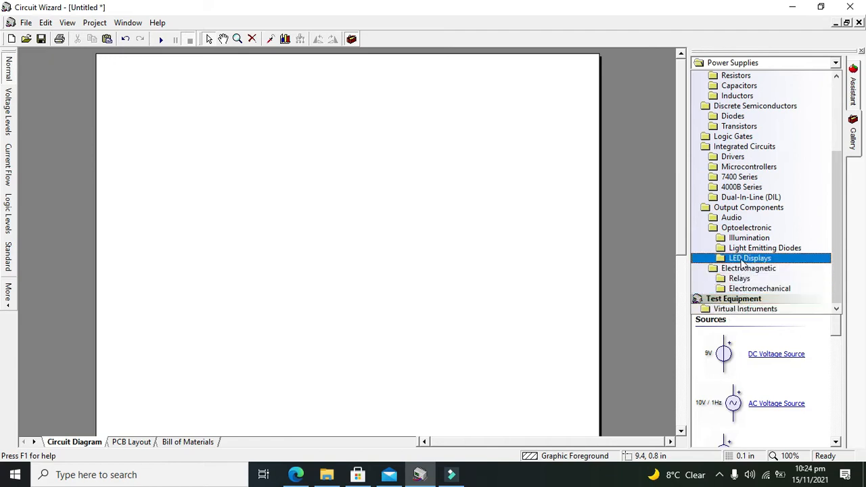
click(747, 227)
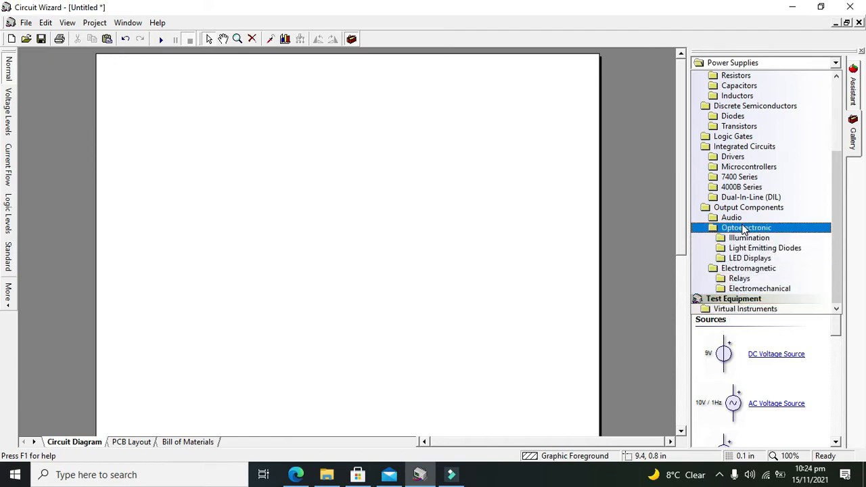
click(744, 146)
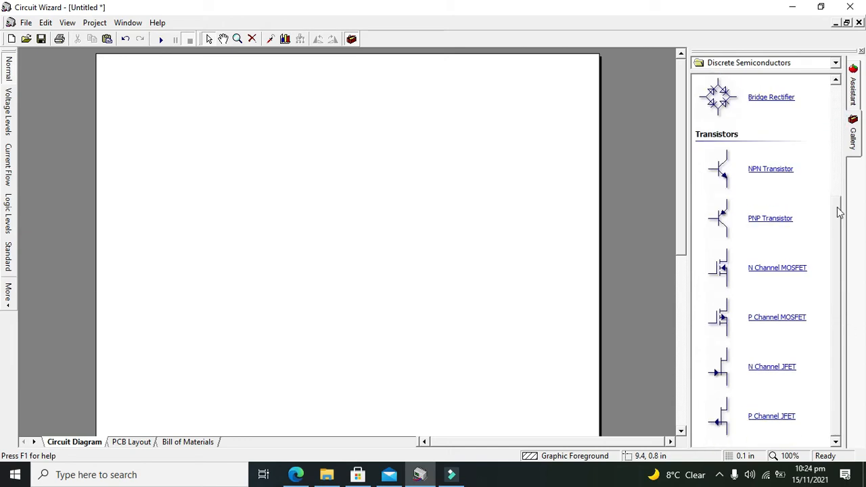
click(836, 63)
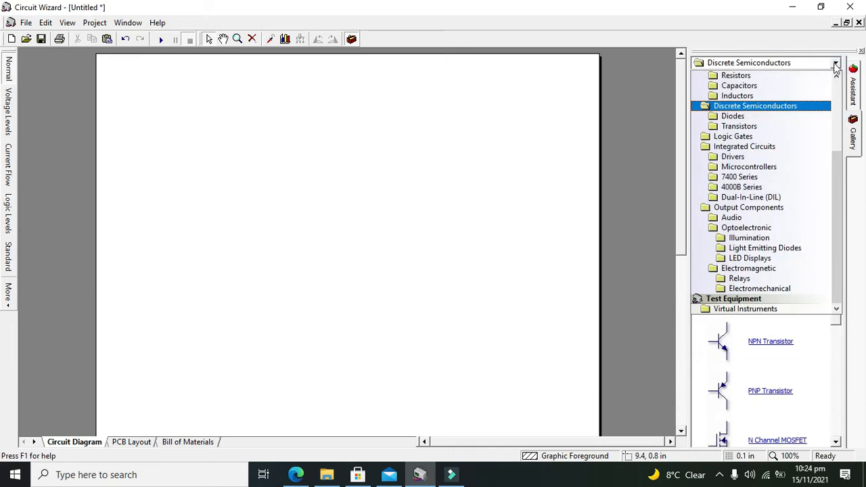
click(739, 126)
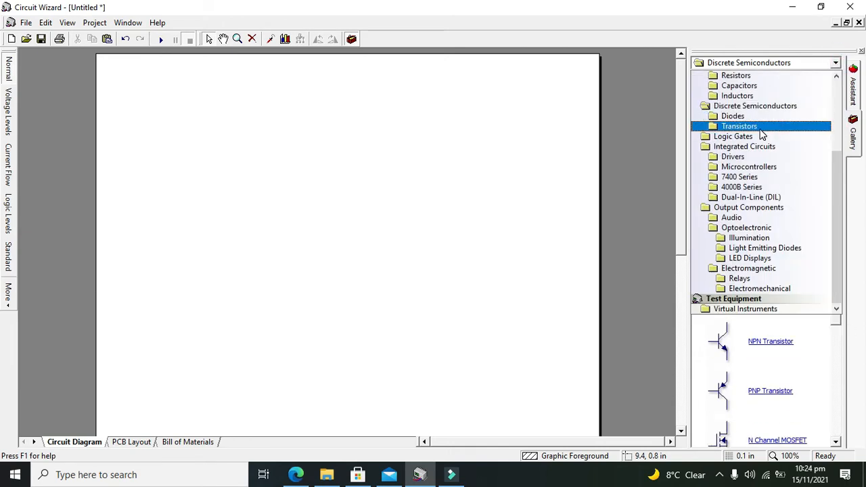
click(745, 146)
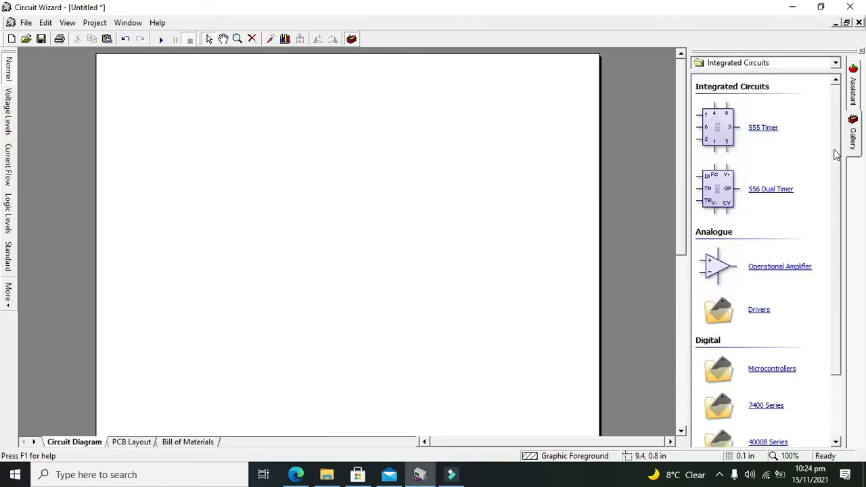
scroll(down, 3)
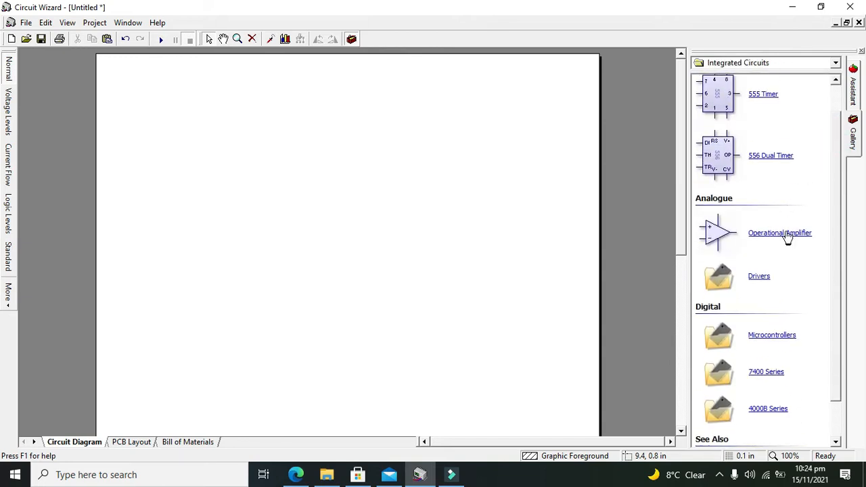
mouse_move(503, 238)
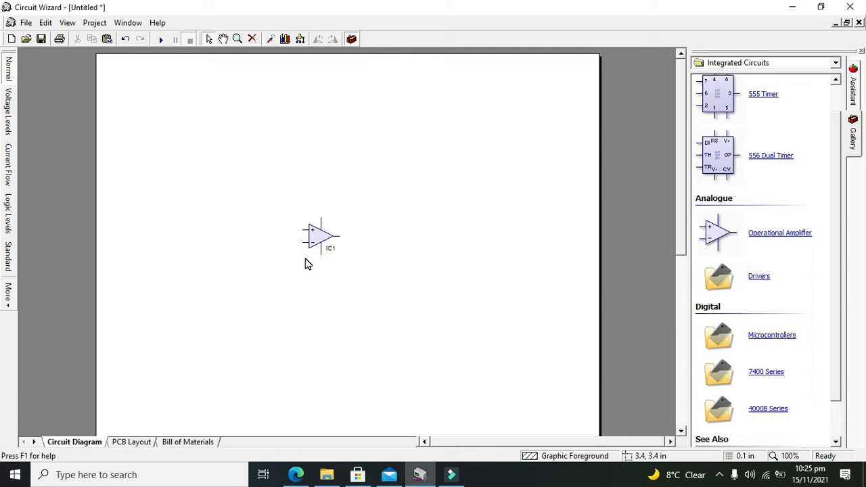
mouse_move(256, 234)
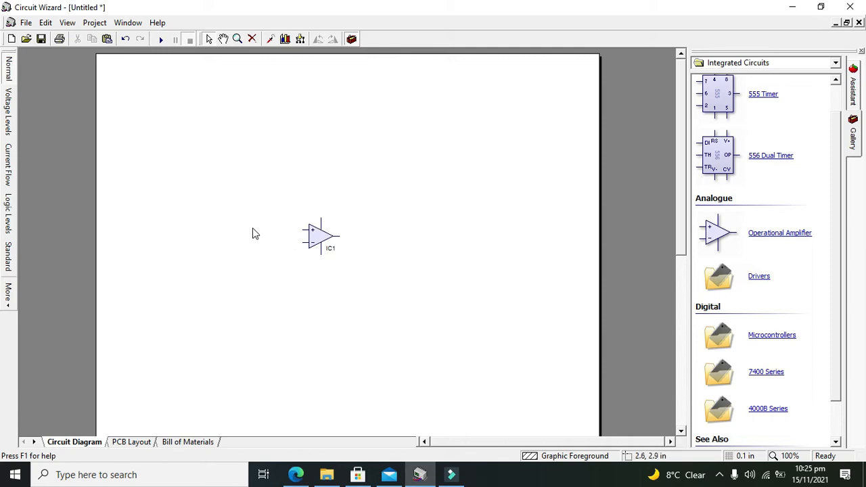
mouse_move(287, 236)
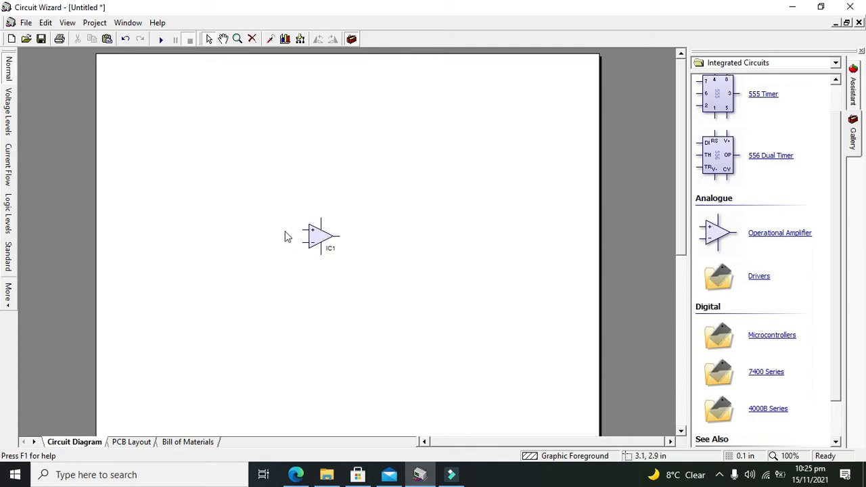
mouse_move(304, 252)
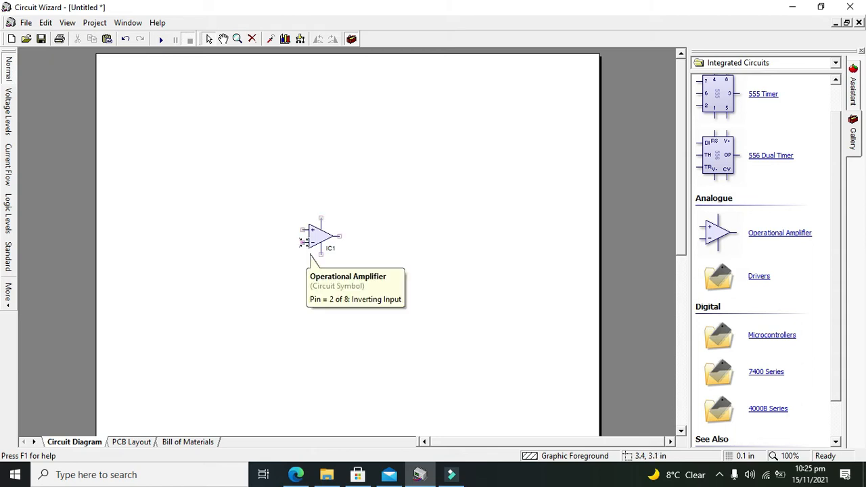
mouse_move(335, 243)
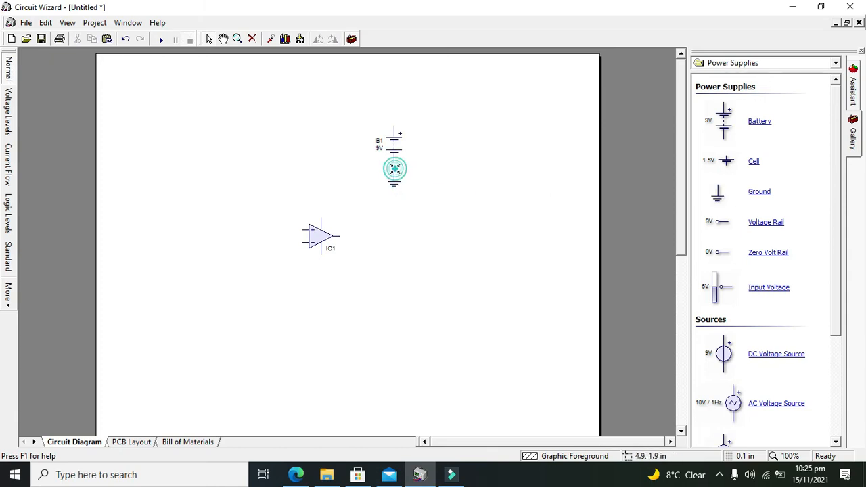
Step: Draw a wire upward from the op-amp supply pin toward battery B1
drag(394, 169, 394, 125)
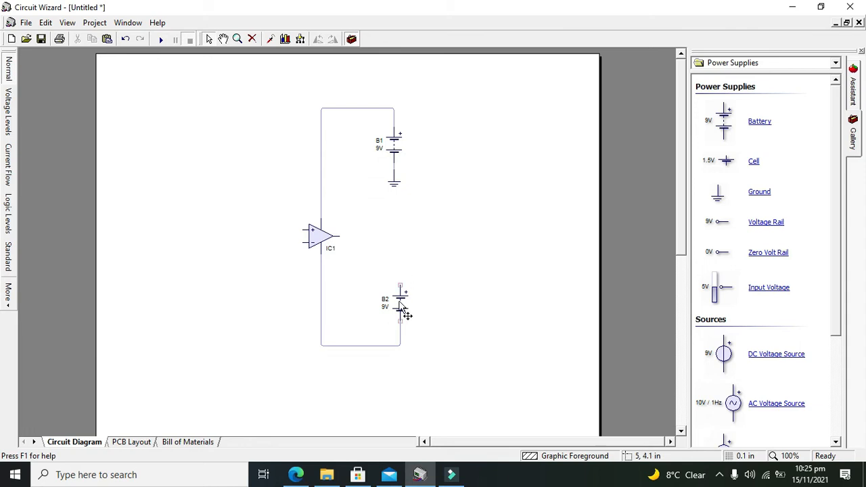
Step: Change battery B2's value to -15 V and confirm it
double_click(400, 305)
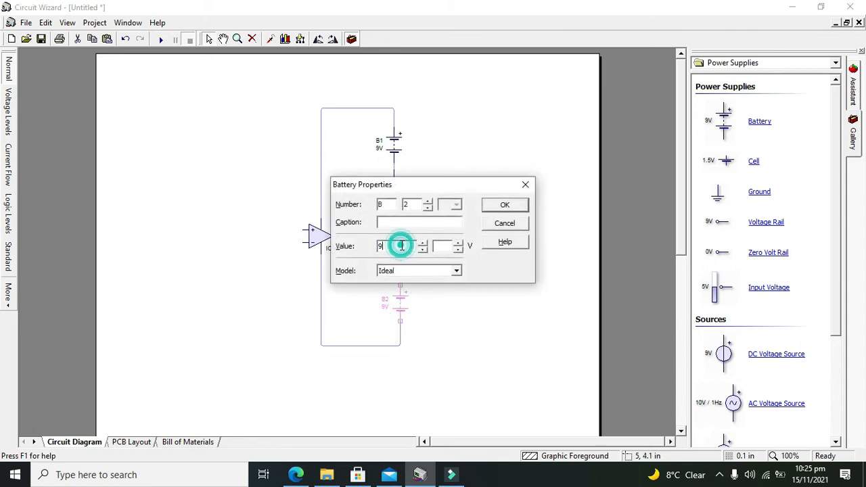
text(1)
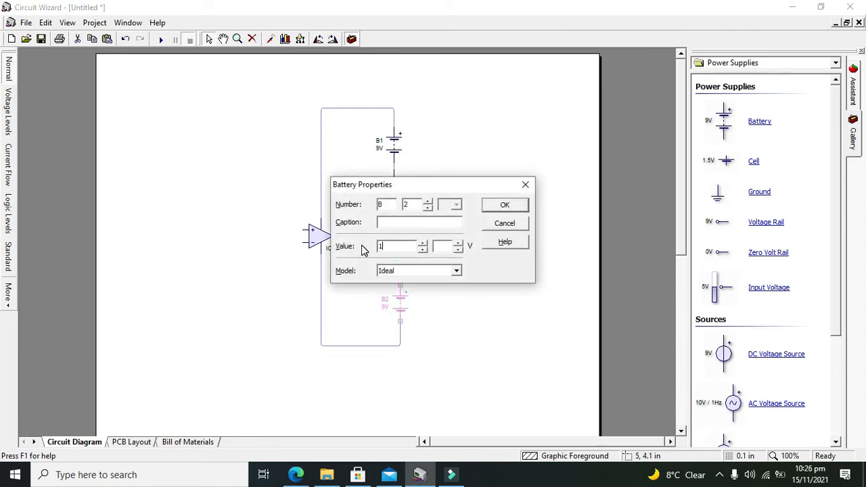
text(5)
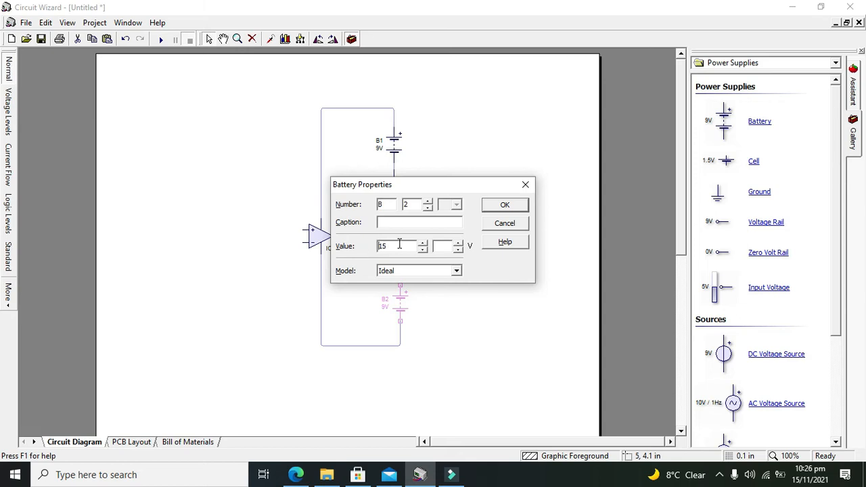
text(-)
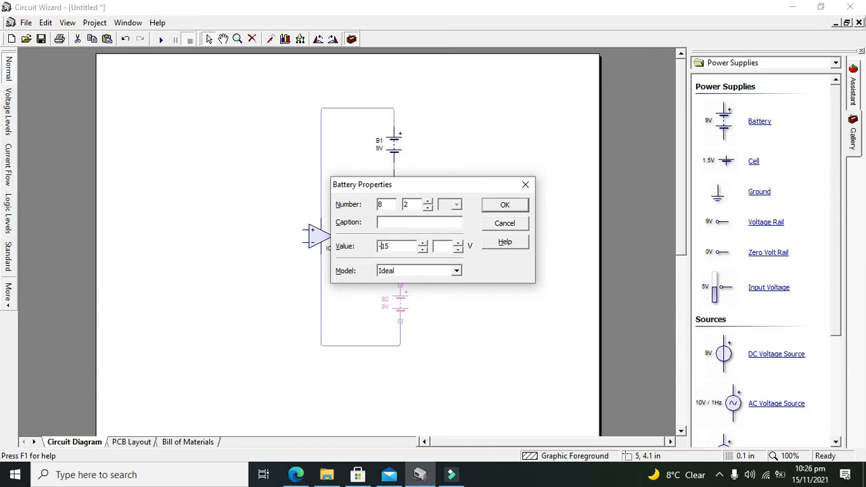
click(505, 204)
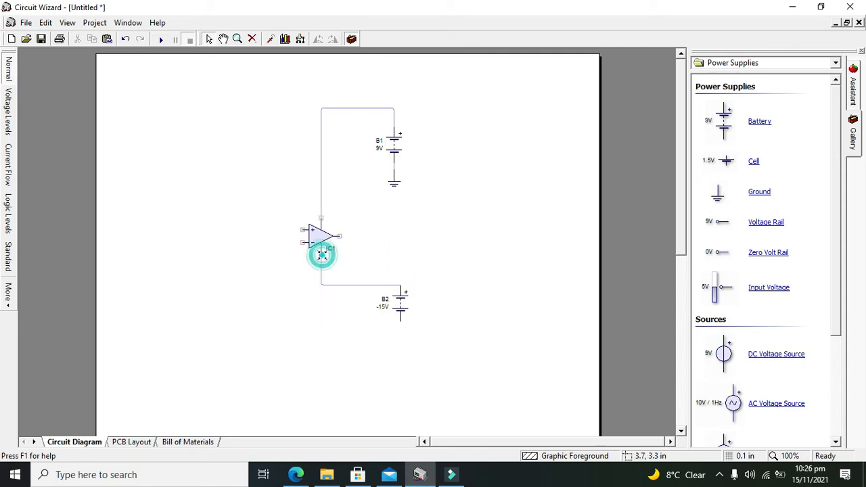
double_click(323, 255)
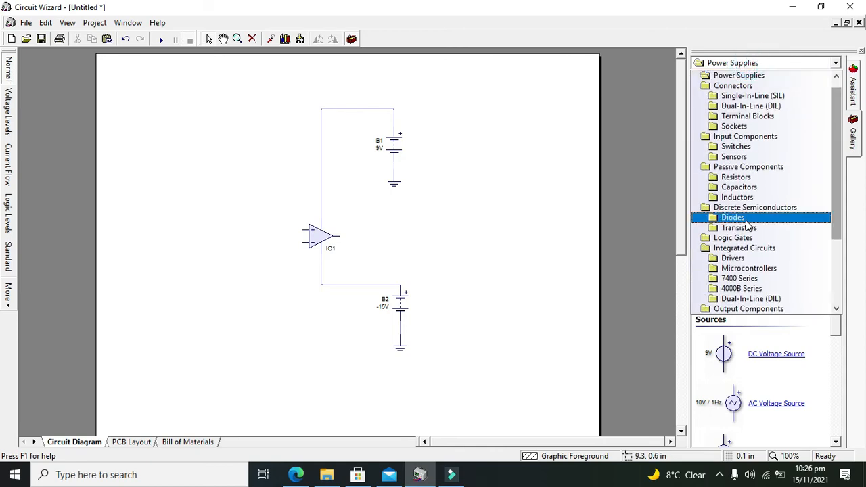
Step: Show the Light Emitting Diodes gallery and wire IC1's output to LED D1
click(751, 105)
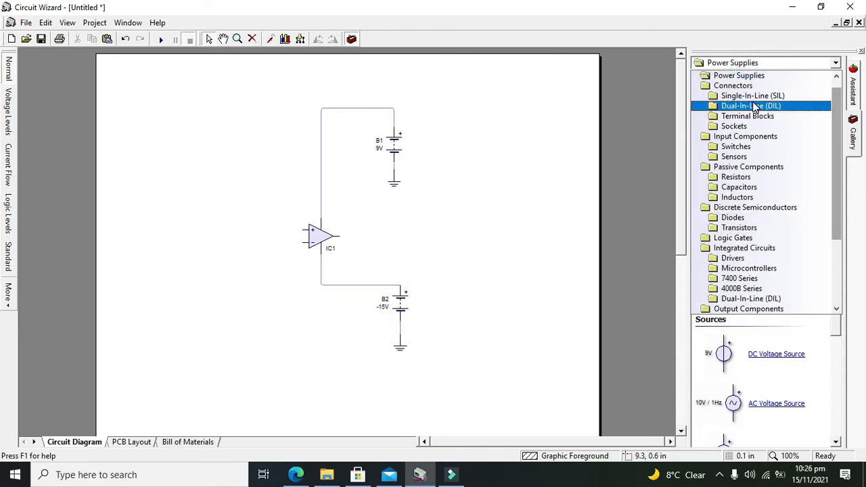
click(740, 278)
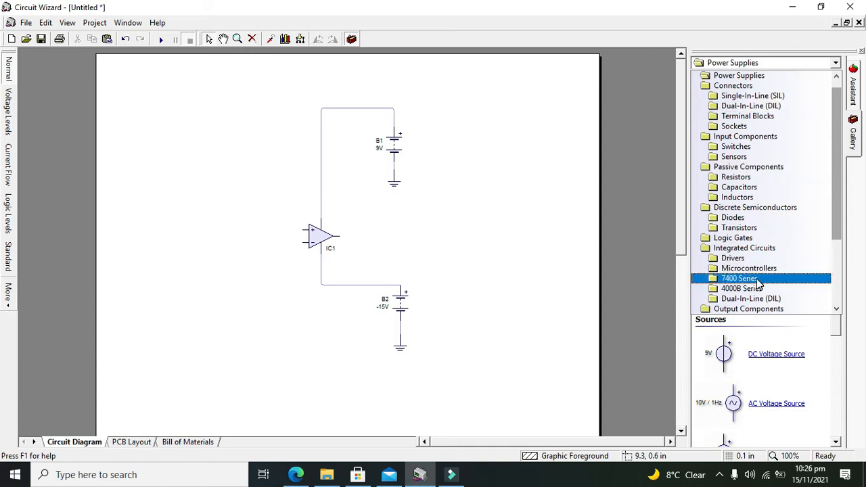
click(749, 268)
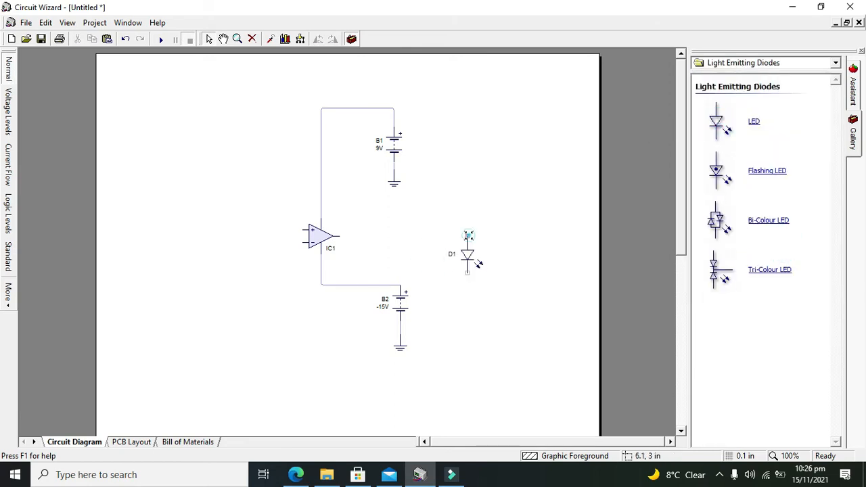
drag(331, 236, 467, 237)
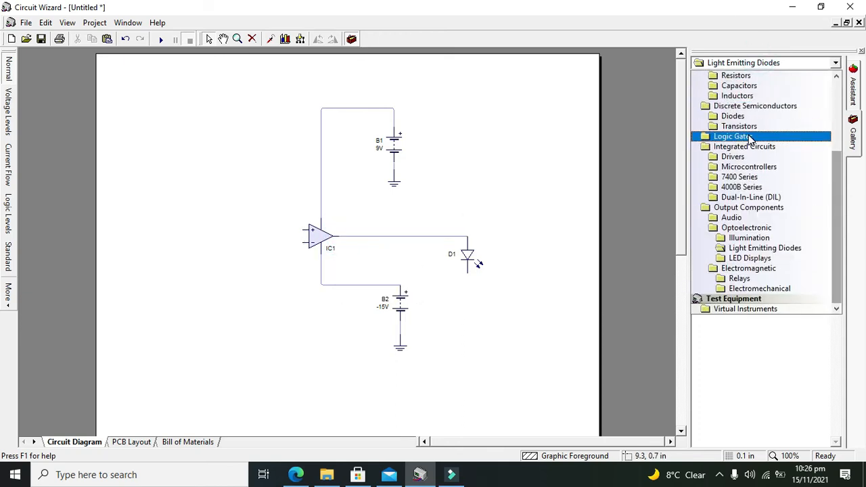
click(739, 126)
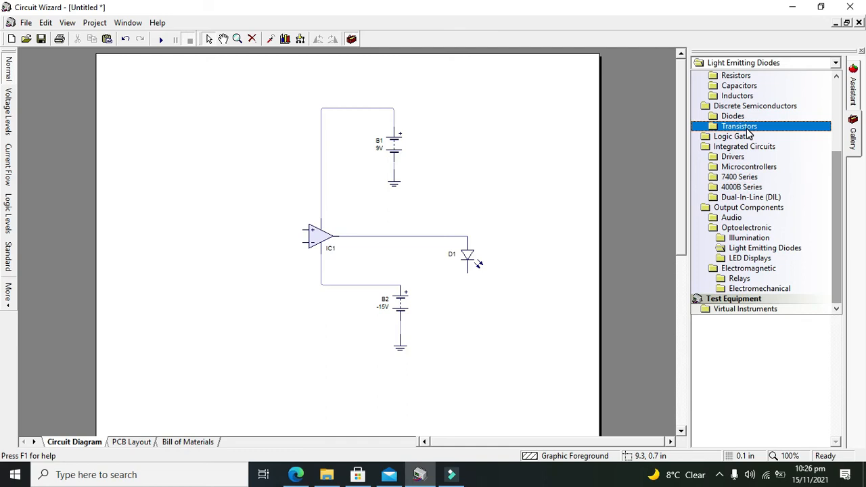
click(737, 96)
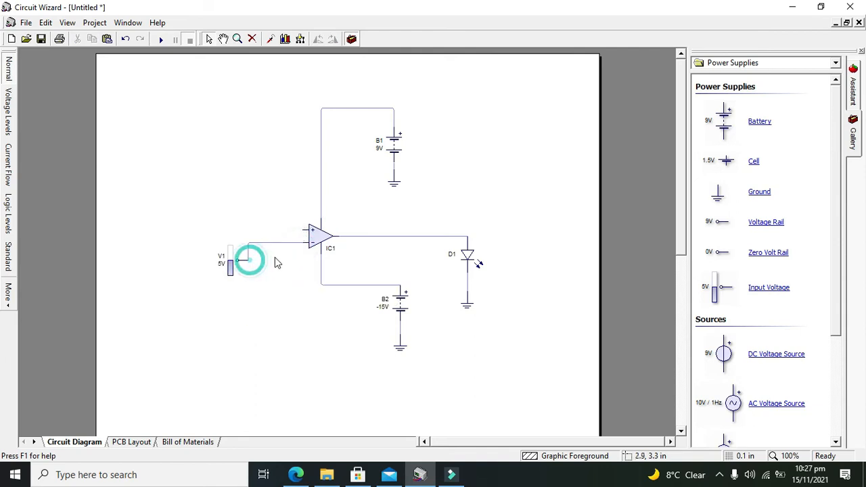
Step: Join V1's wire to the op-amp's inverting input
click(318, 236)
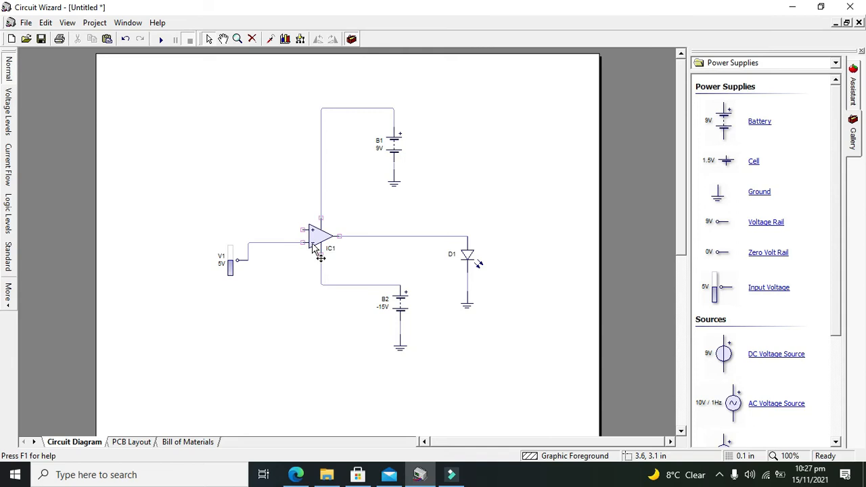
mouse_move(318, 240)
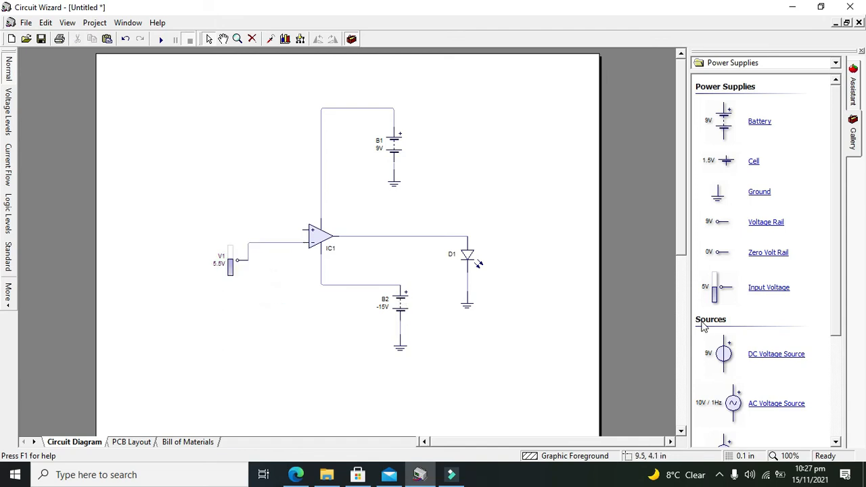
mouse_move(716, 296)
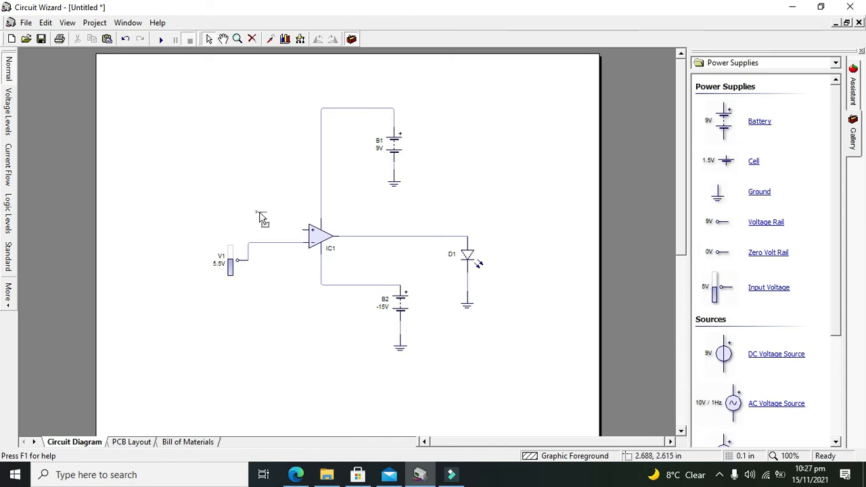
mouse_move(193, 200)
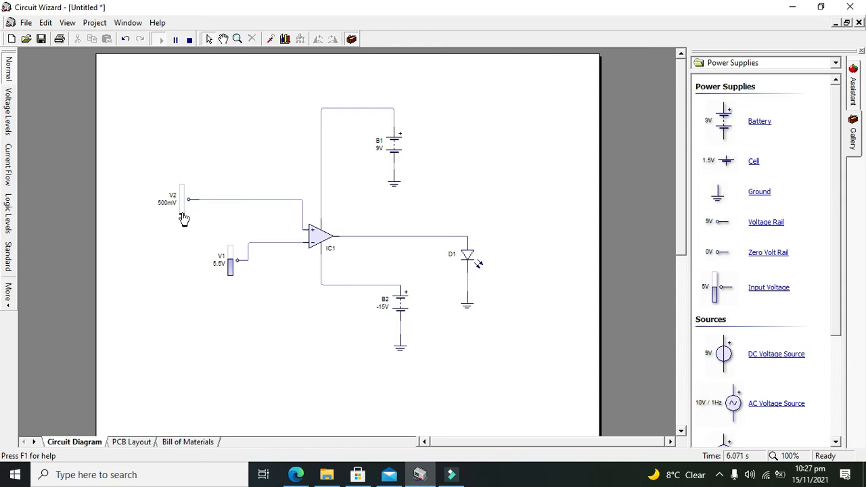
mouse_move(205, 197)
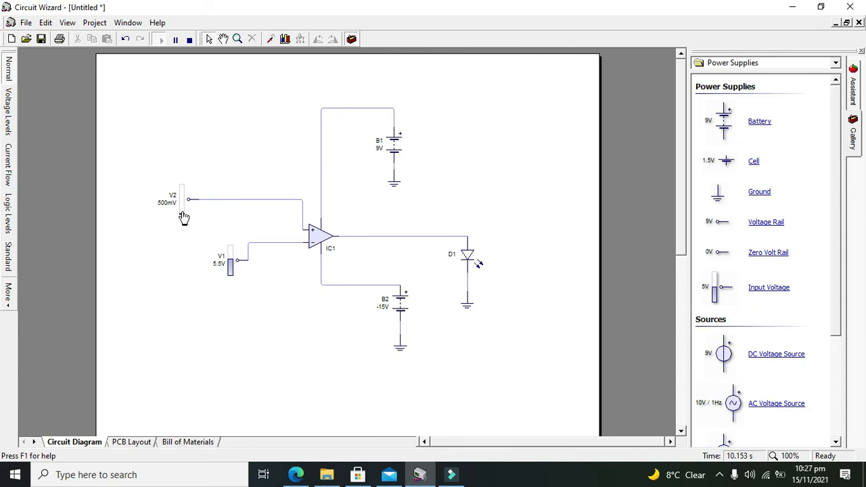
Step: Raise and lower the V2 slider, finishing with V1 and V2 at 10 V
click(182, 197)
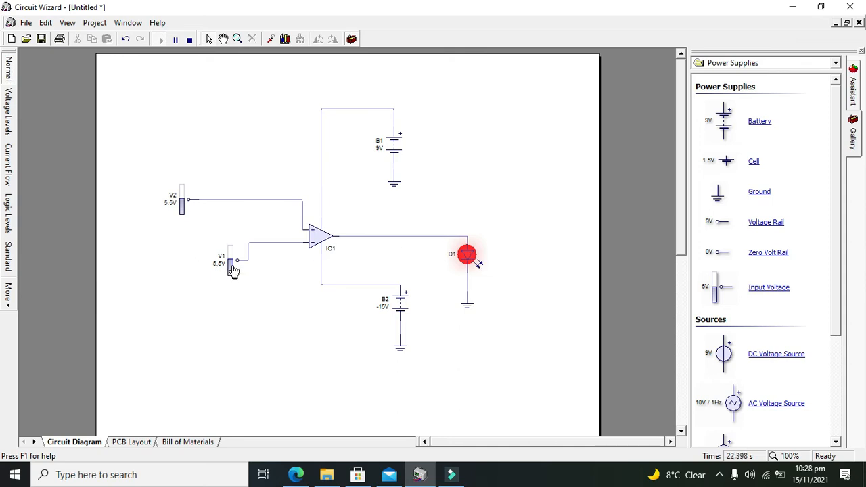
mouse_move(233, 264)
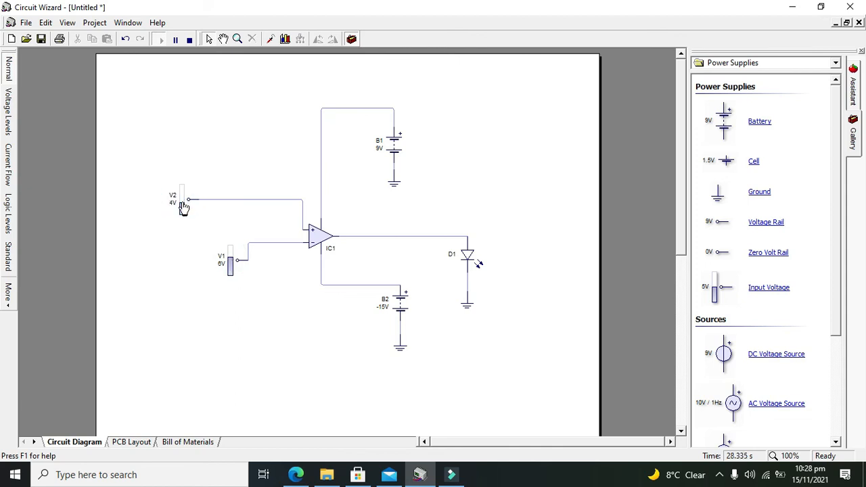
click(183, 203)
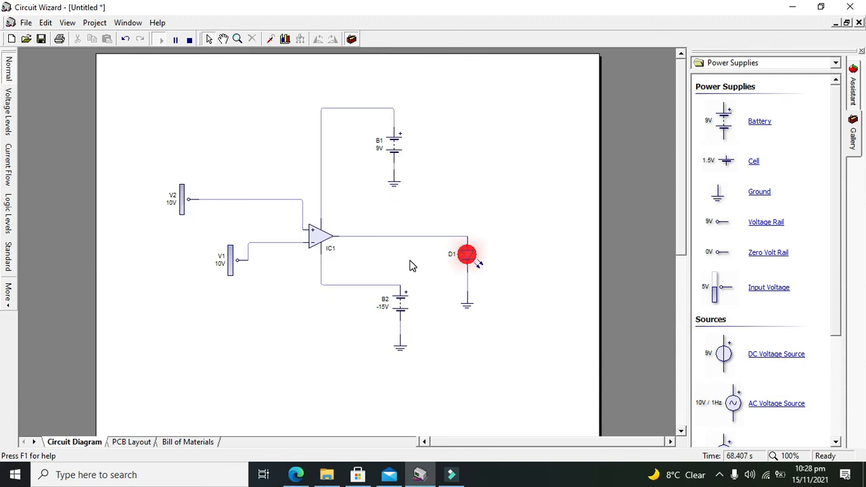
mouse_move(349, 215)
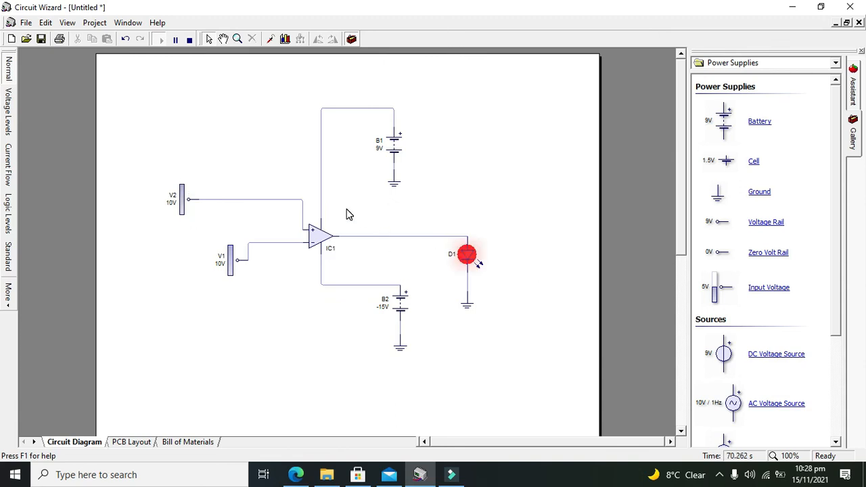
mouse_move(467, 261)
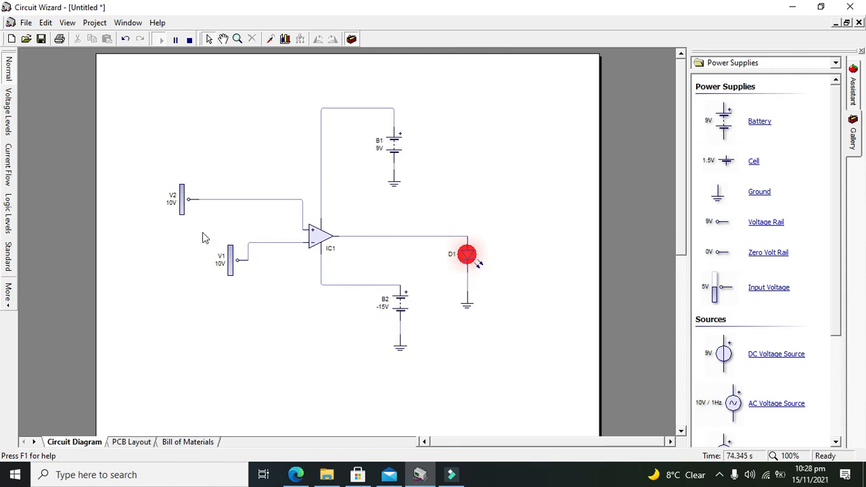
mouse_move(269, 294)
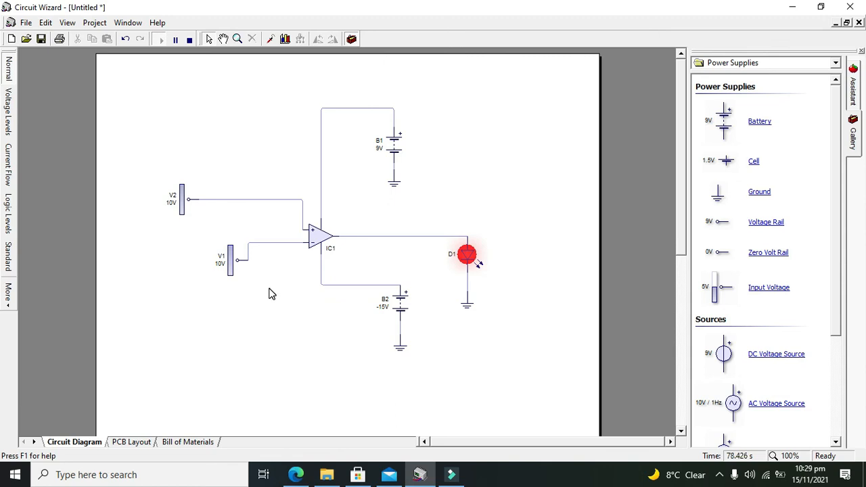
click(264, 297)
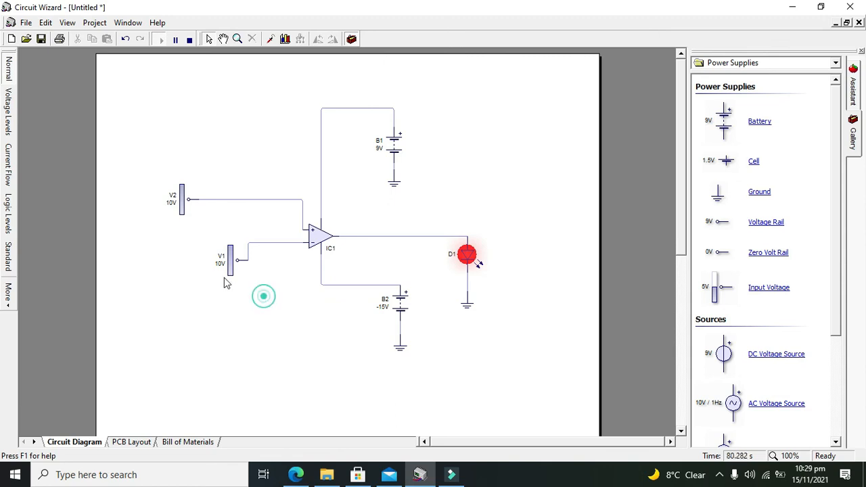